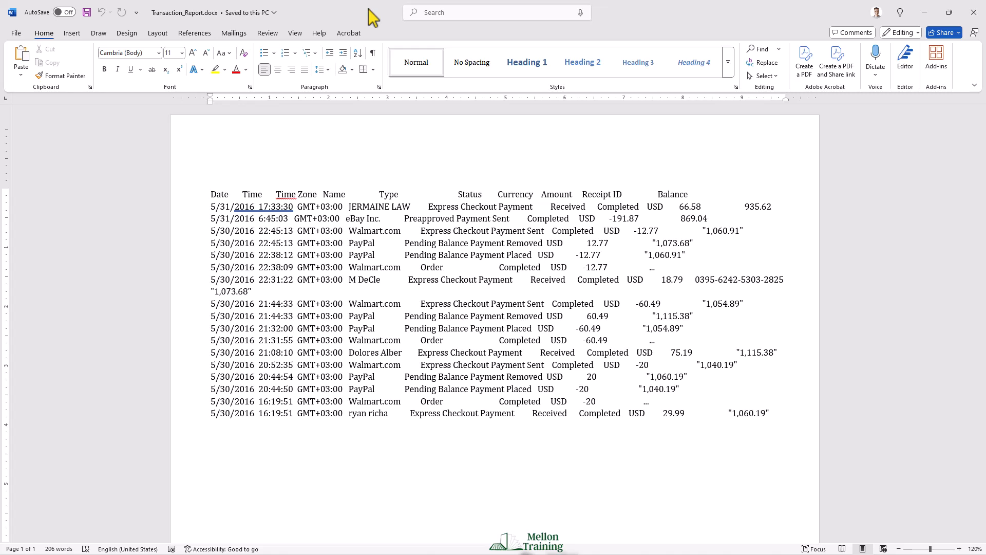
Bring up Word's Save As dialog for the transaction report
left_click(15, 32)
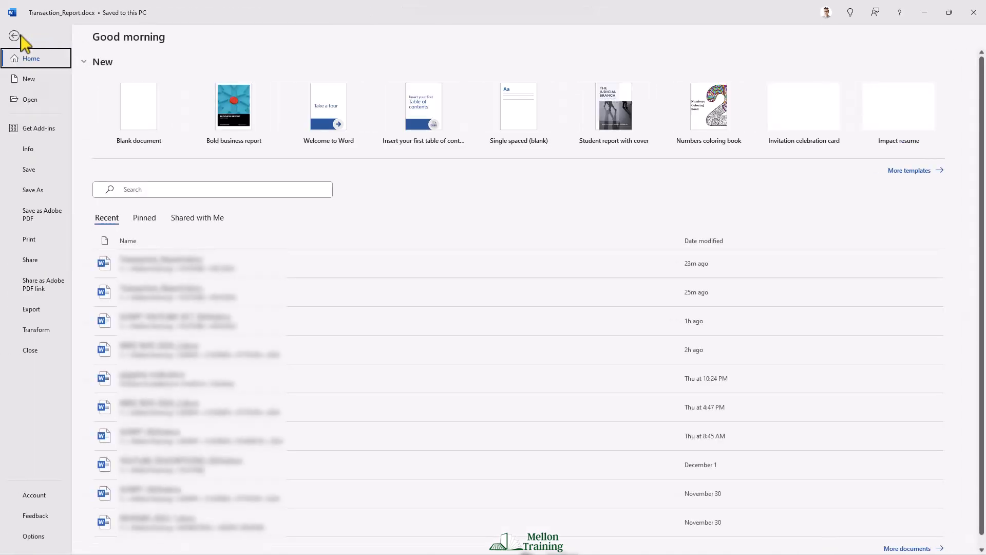
left_click(33, 189)
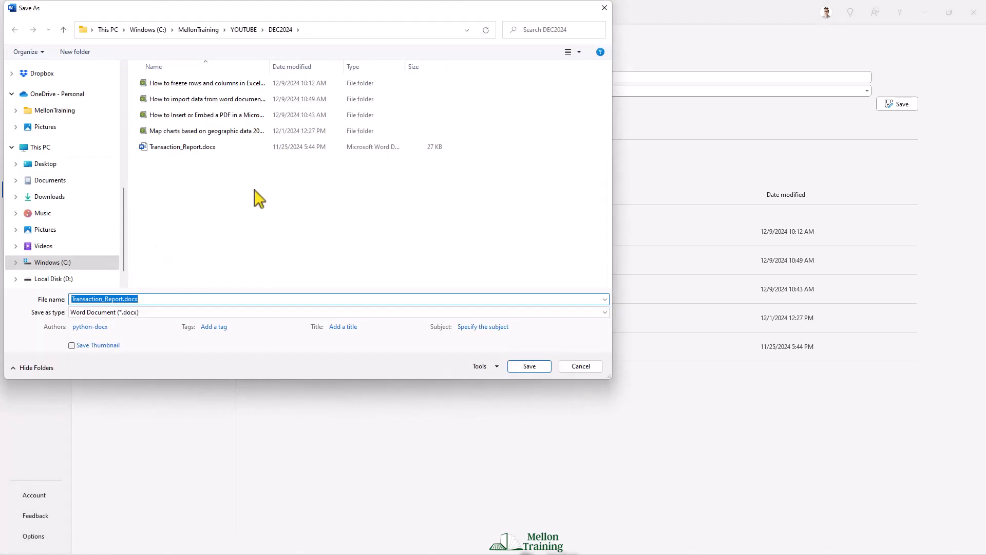
Save the report as Plain Text Transaction_Report.txt, accepting Windows default encoding
left_click(338, 312)
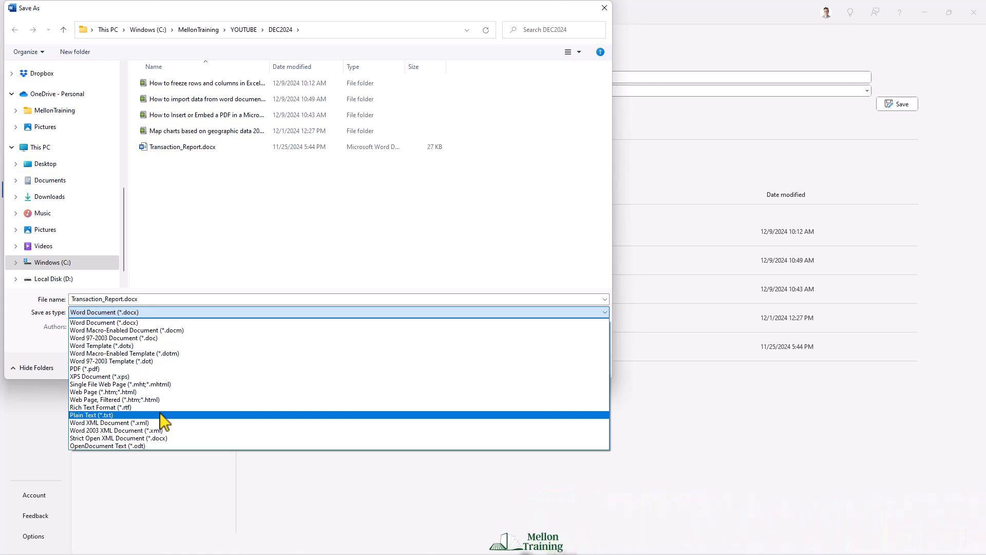
left_click(90, 414)
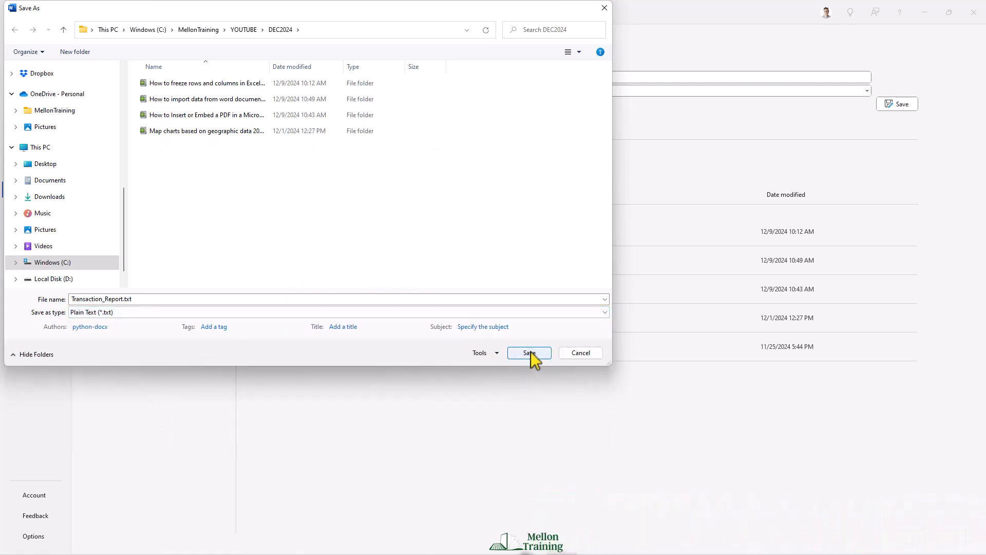
left_click(528, 353)
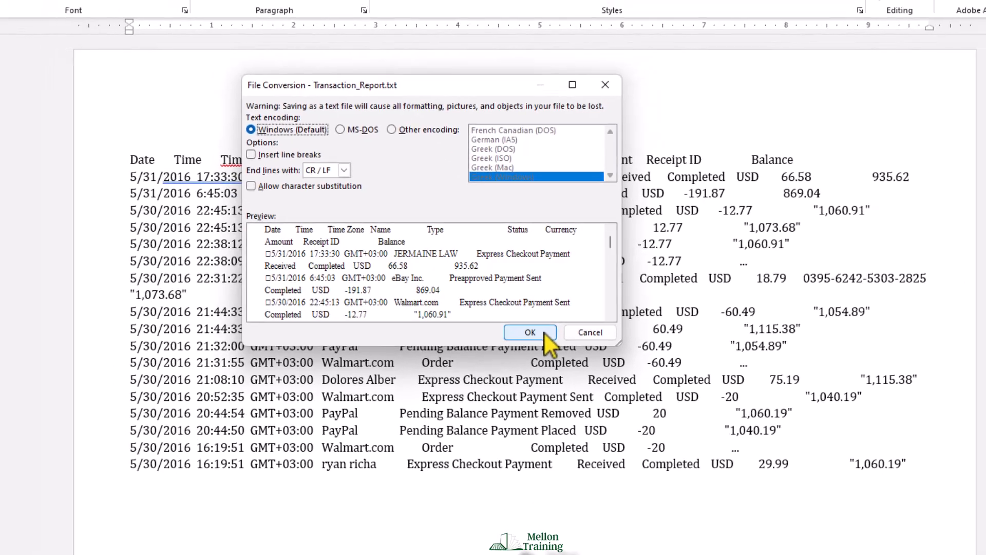
left_click(529, 332)
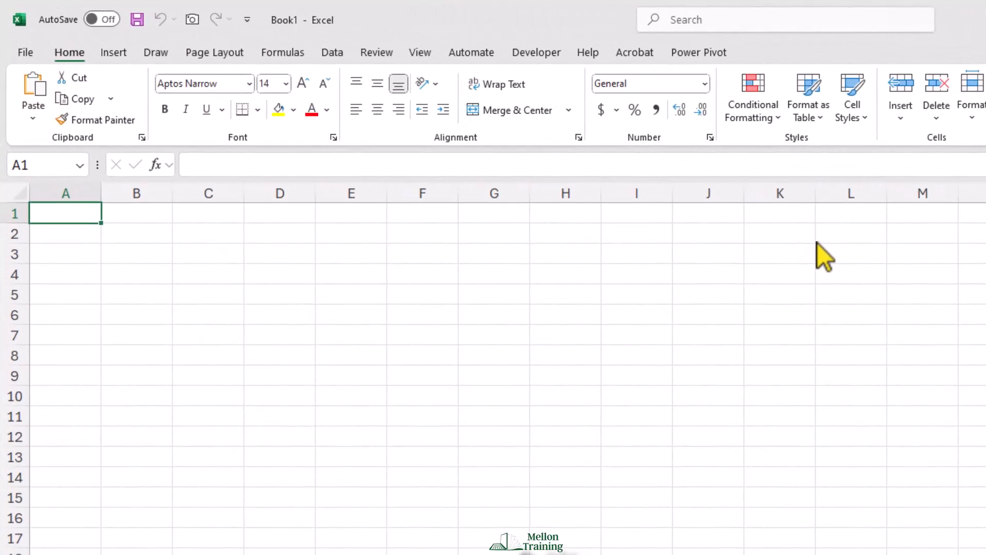
mouse_move(377, 69)
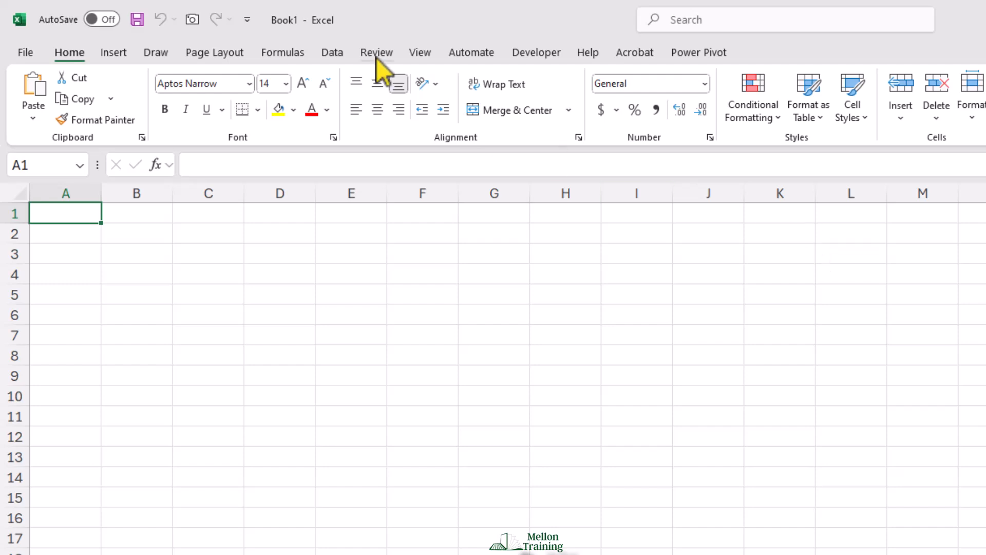
Show the Data ribbon in the blank Book1 workbook
left_click(332, 53)
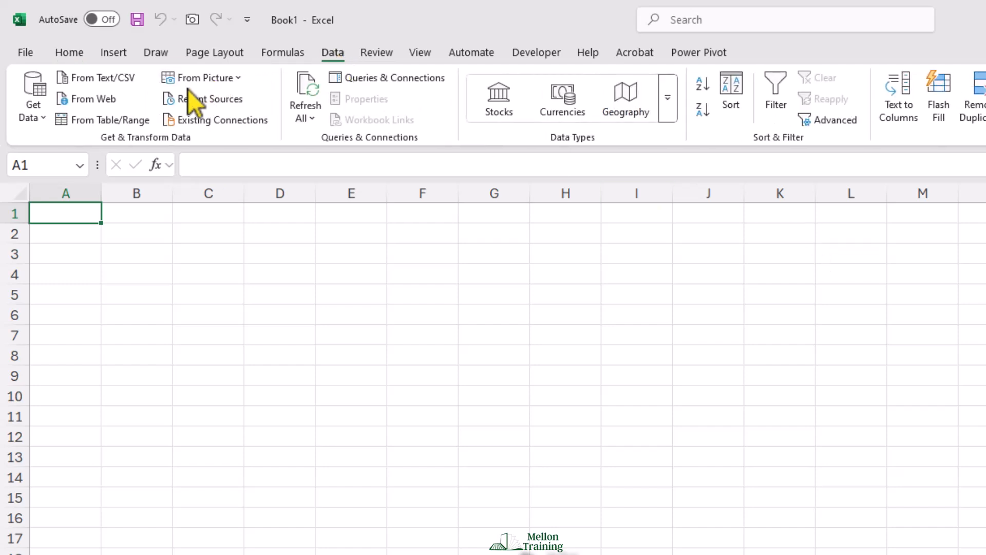
mouse_move(101, 77)
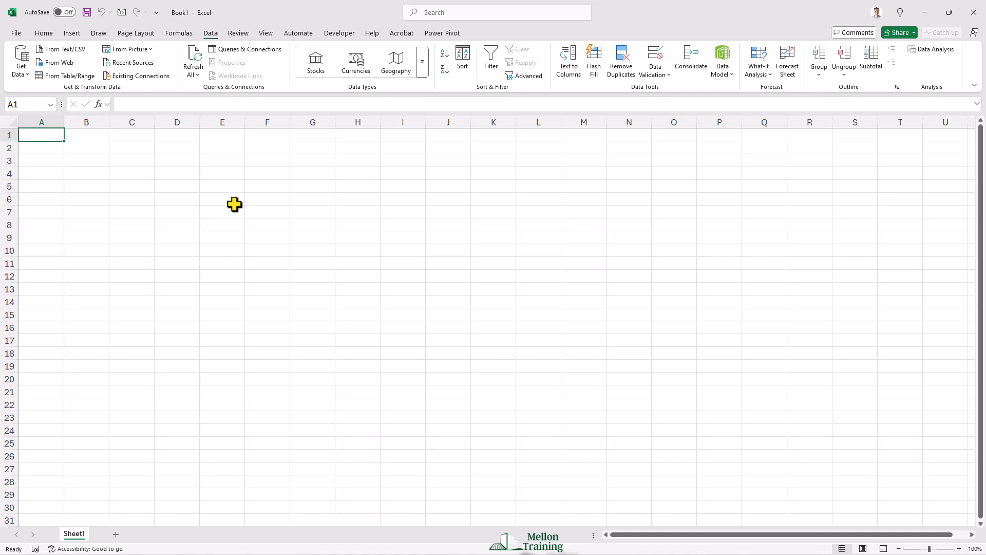
mouse_move(169, 148)
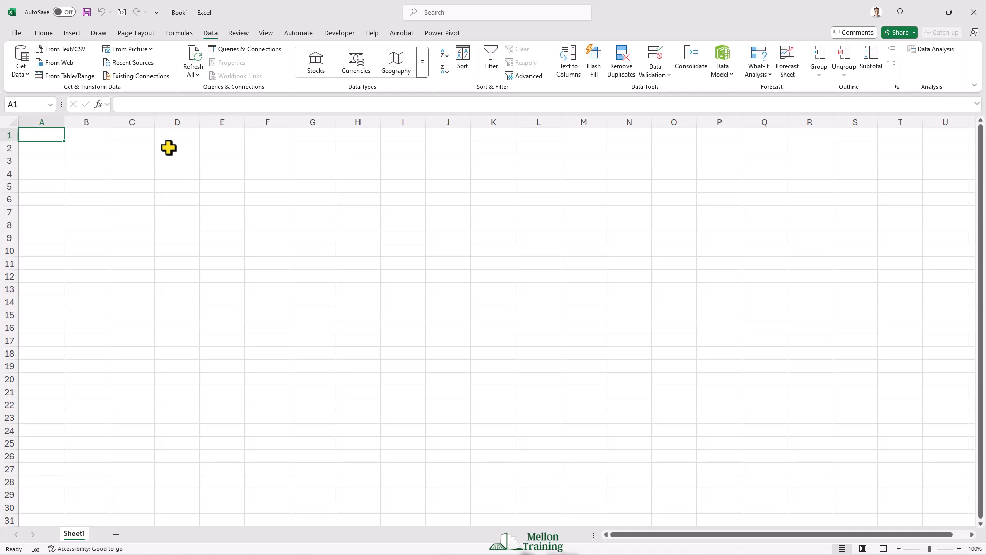
Enable the From Text (Legacy) import wizard in Excel Options > Data and apply
left_click(15, 33)
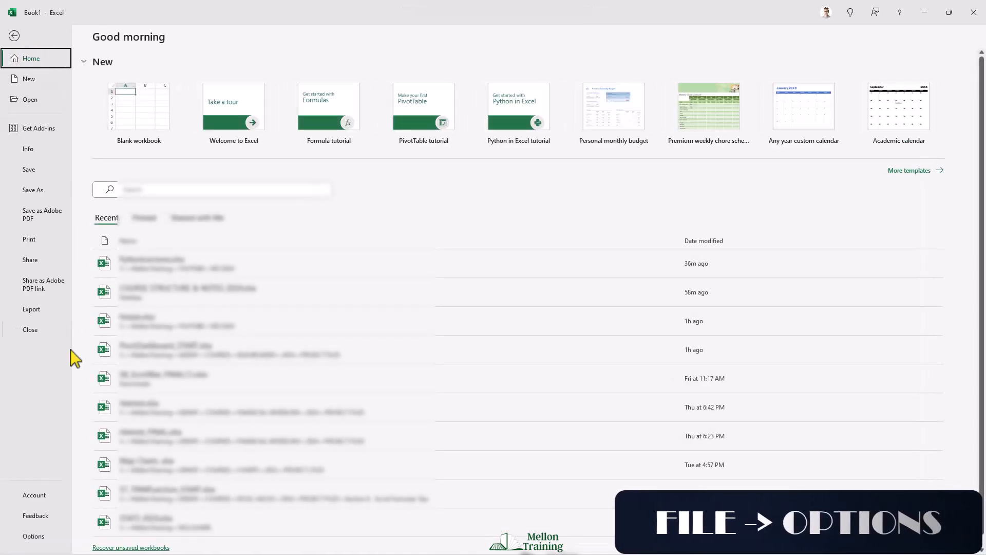
left_click(33, 536)
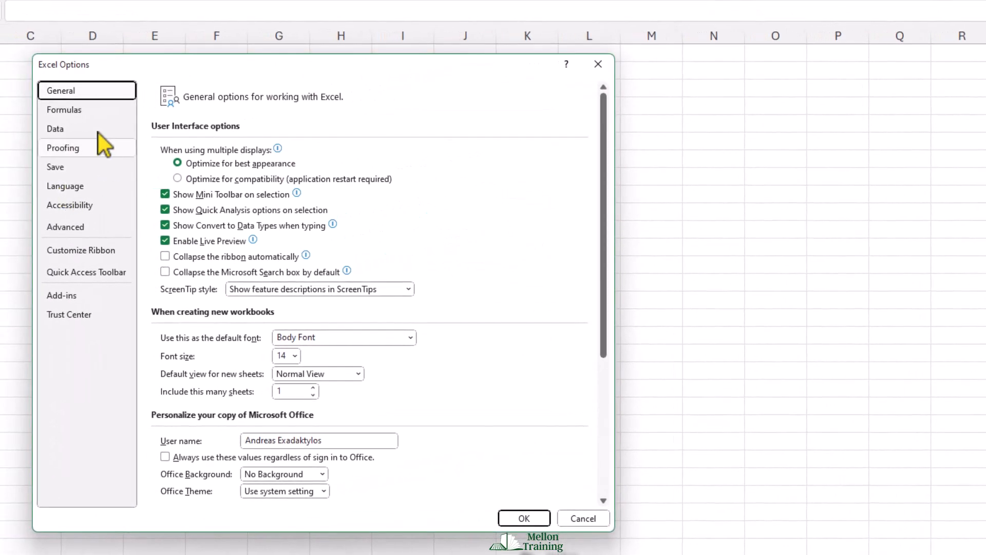
left_click(55, 129)
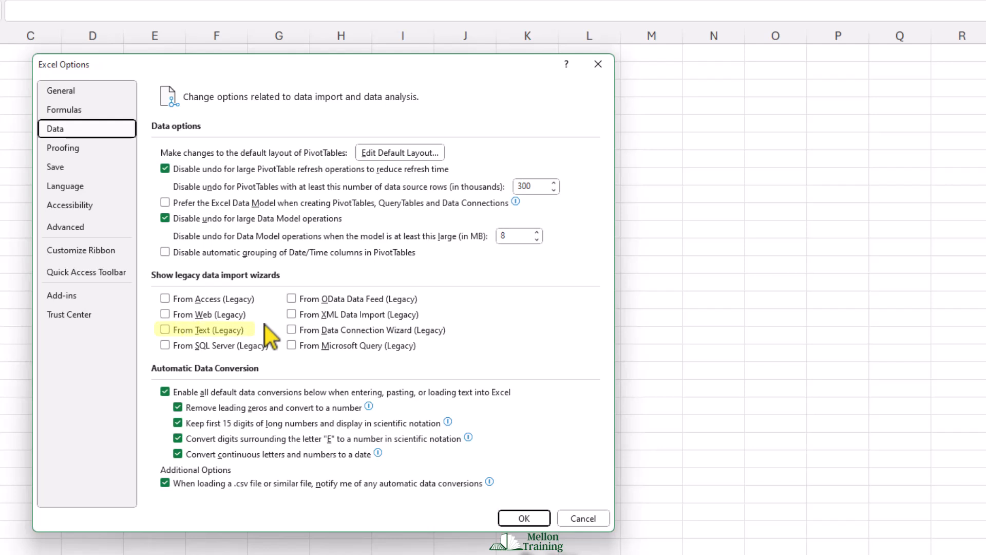
left_click(164, 330)
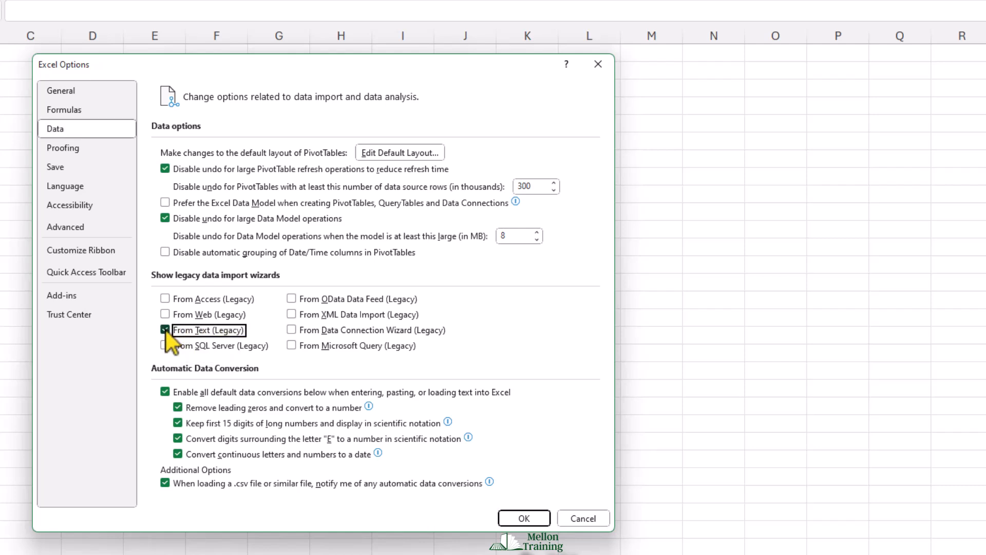
left_click(165, 330)
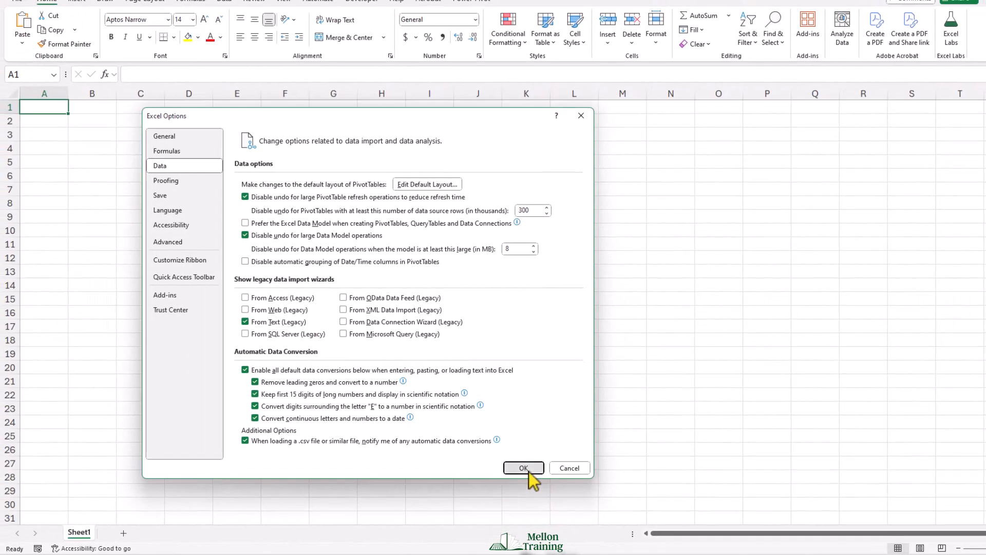
left_click(524, 468)
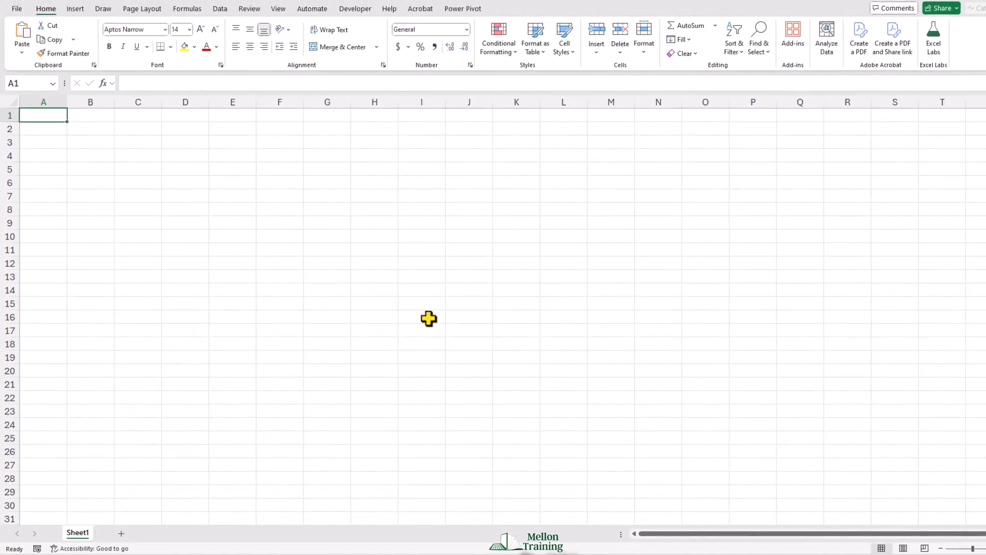
mouse_move(242, 126)
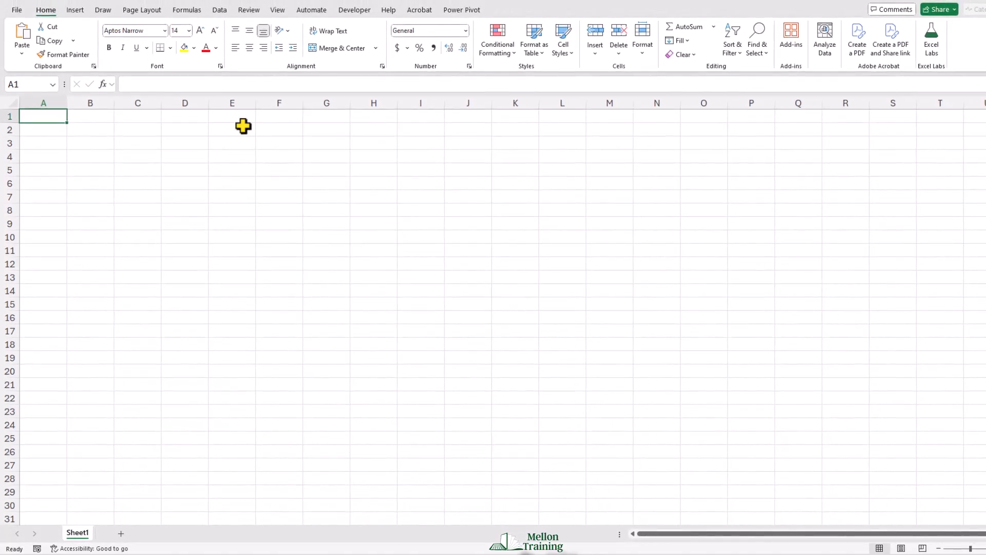
mouse_move(234, 92)
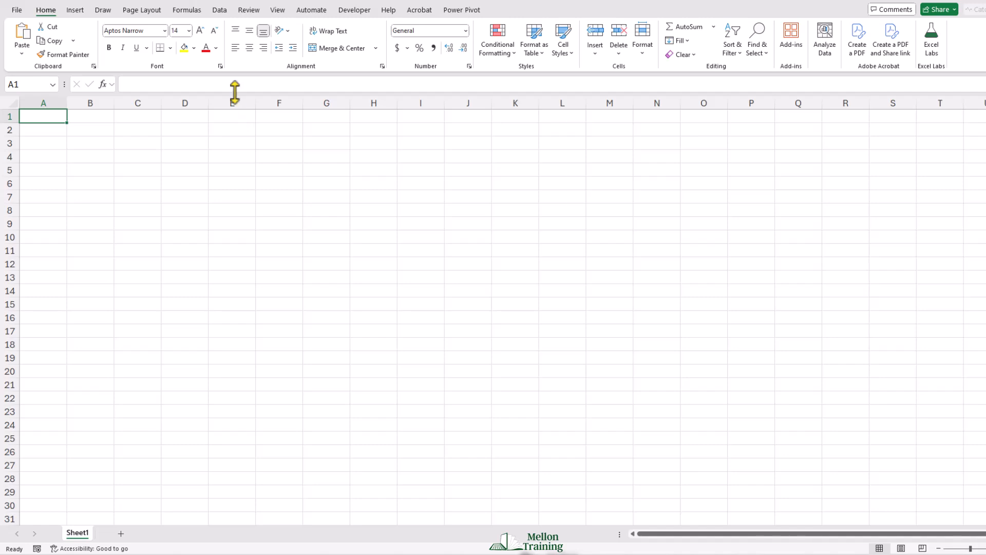
Launch Get Data > Legacy Wizards > From Text (Legacy) to browse for the text file
left_click(219, 9)
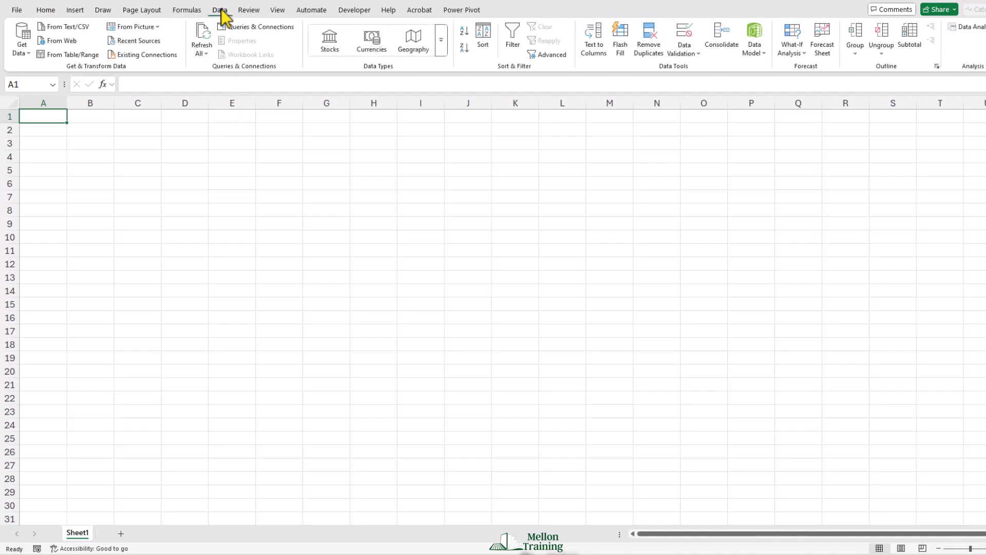
mouse_move(235, 180)
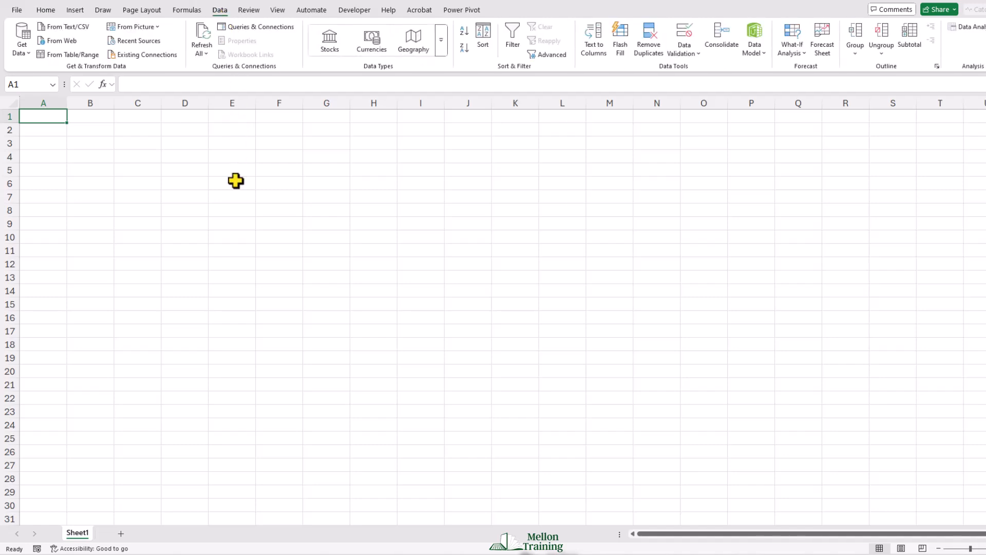
left_click(22, 37)
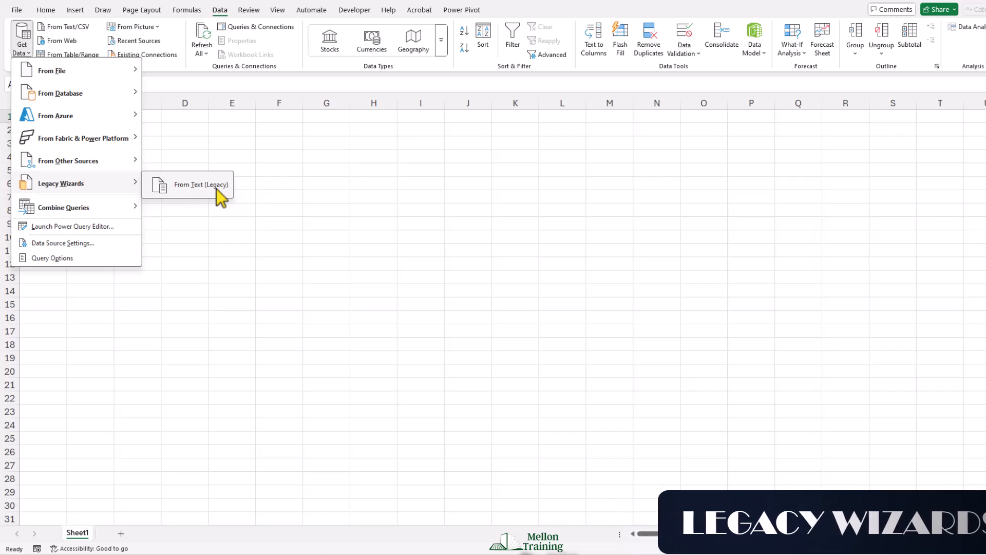
left_click(203, 184)
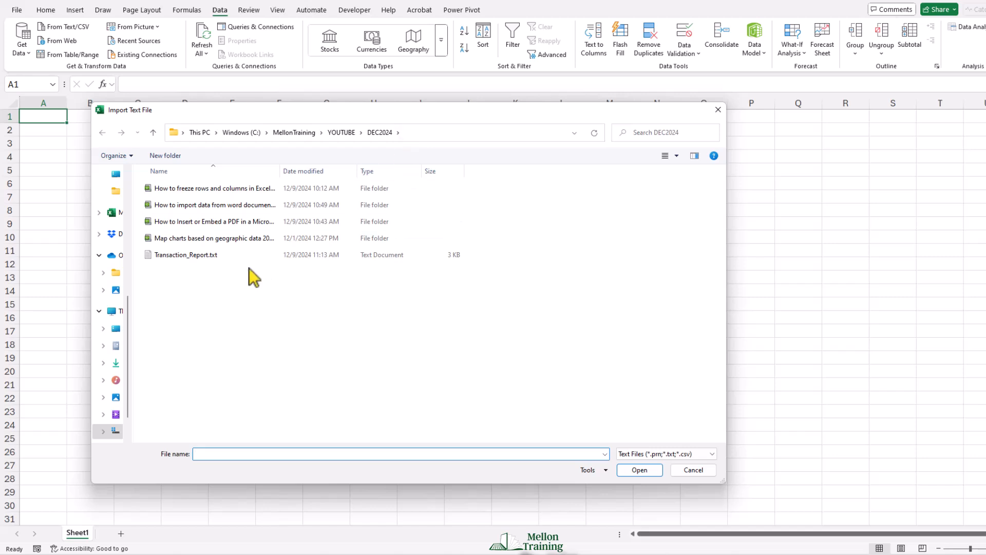
Import Transaction_Report.txt from the DEC2024 folder into the Text Import Wizard
left_click(186, 253)
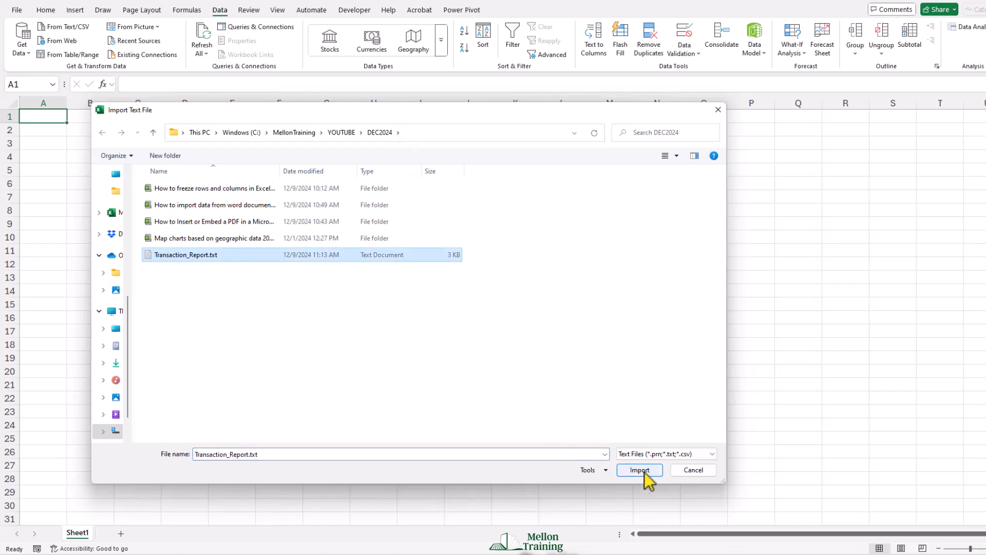
left_click(639, 470)
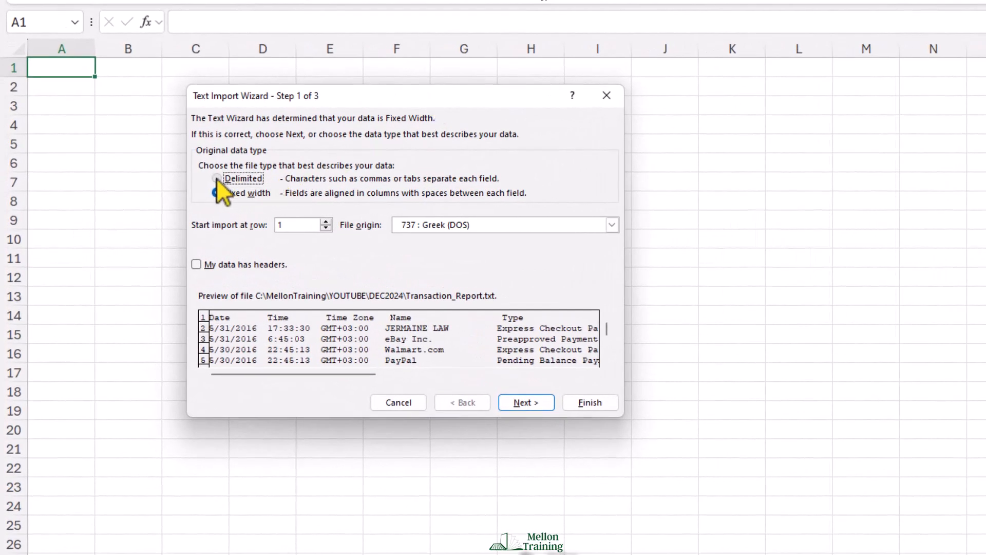
Treat the file as Delimited with headers in the first row and continue
left_click(217, 178)
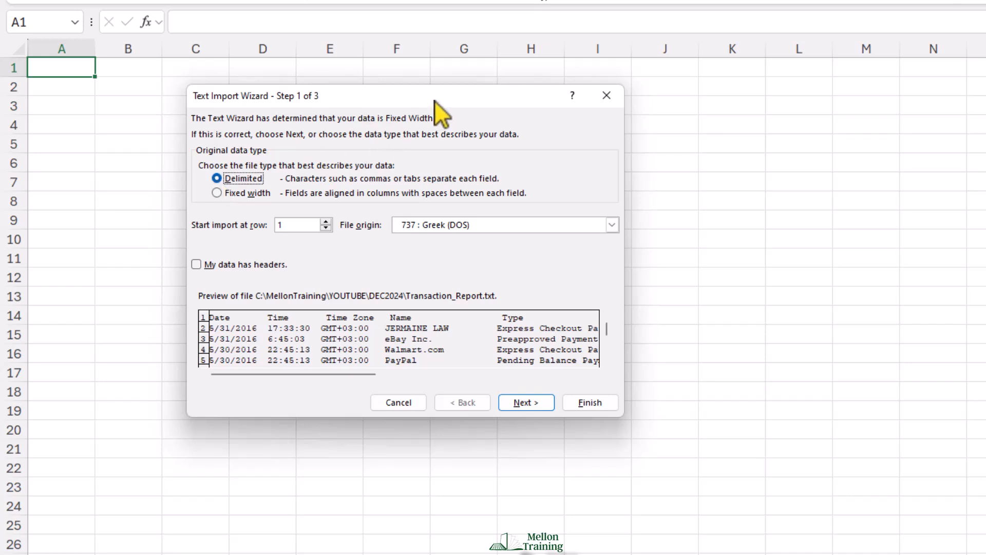
left_click(196, 264)
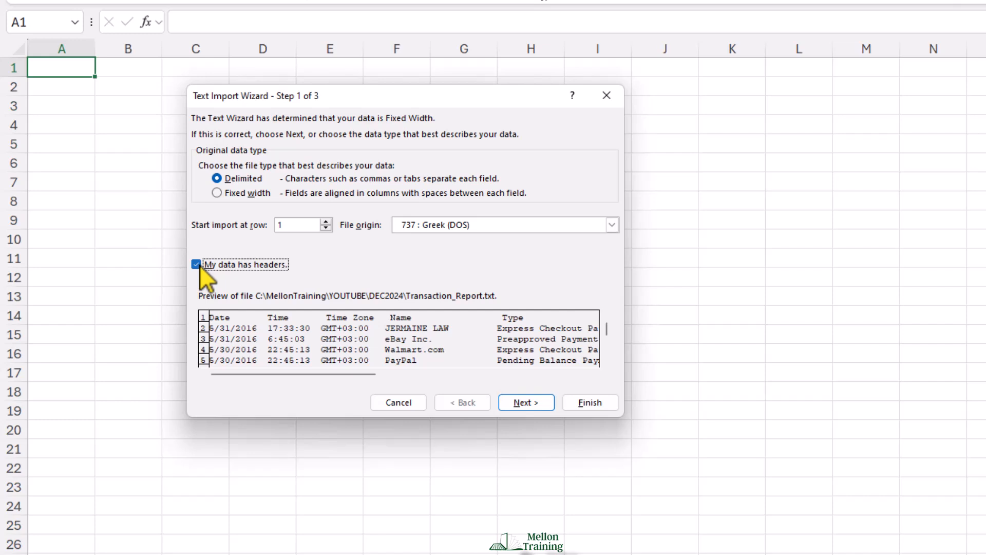
left_click(195, 264)
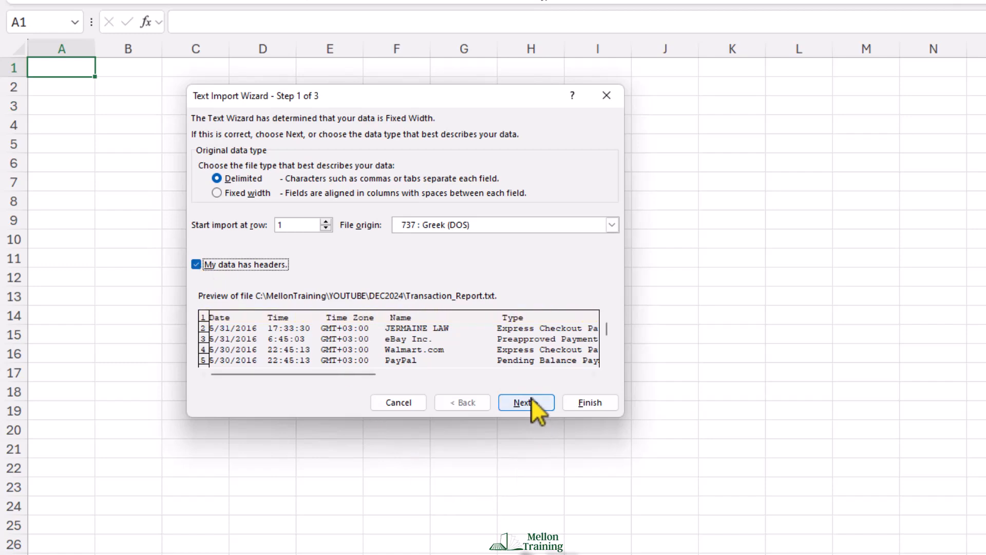
left_click(526, 402)
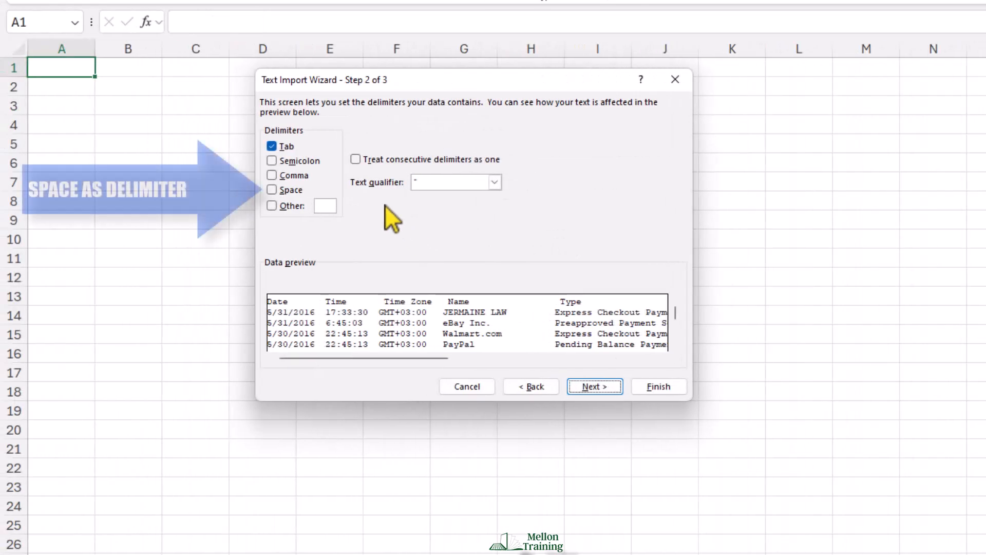
Split fields on spaces instead of tabs and place the imported data at $A$1
left_click(273, 189)
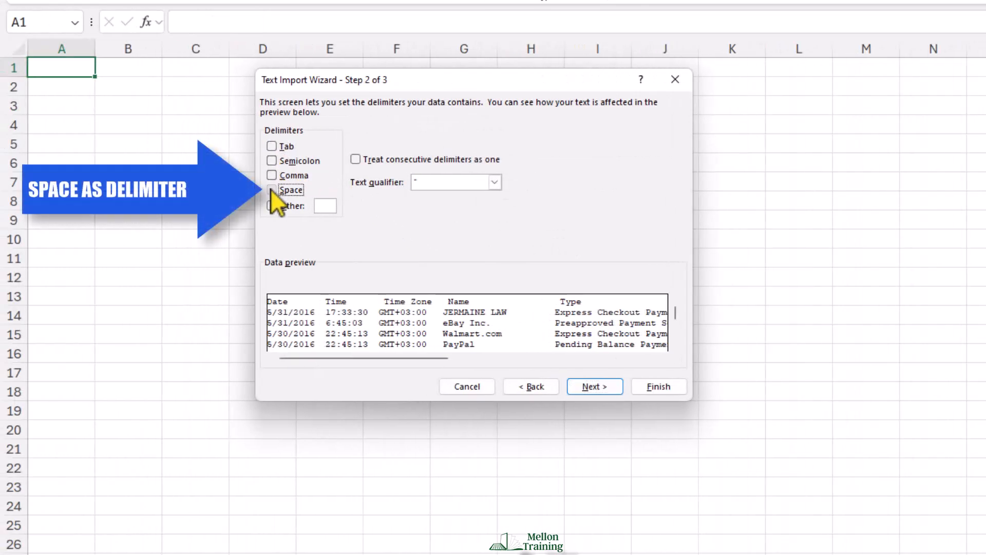
left_click(271, 190)
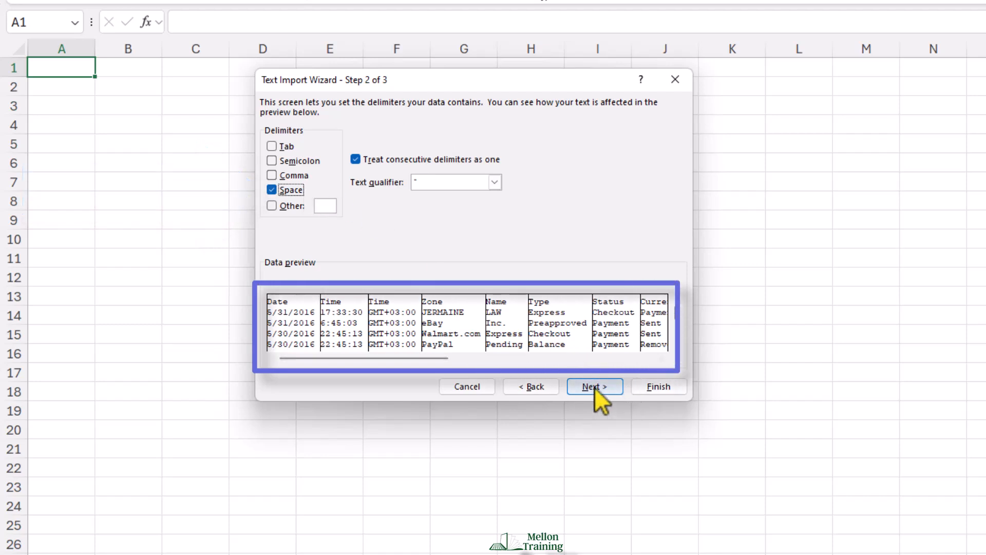
left_click(593, 387)
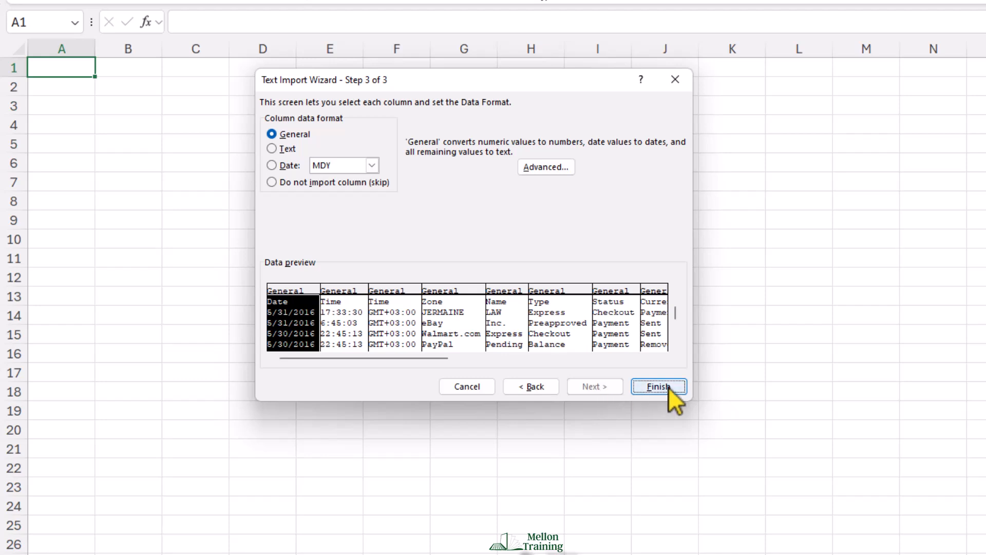
left_click(659, 386)
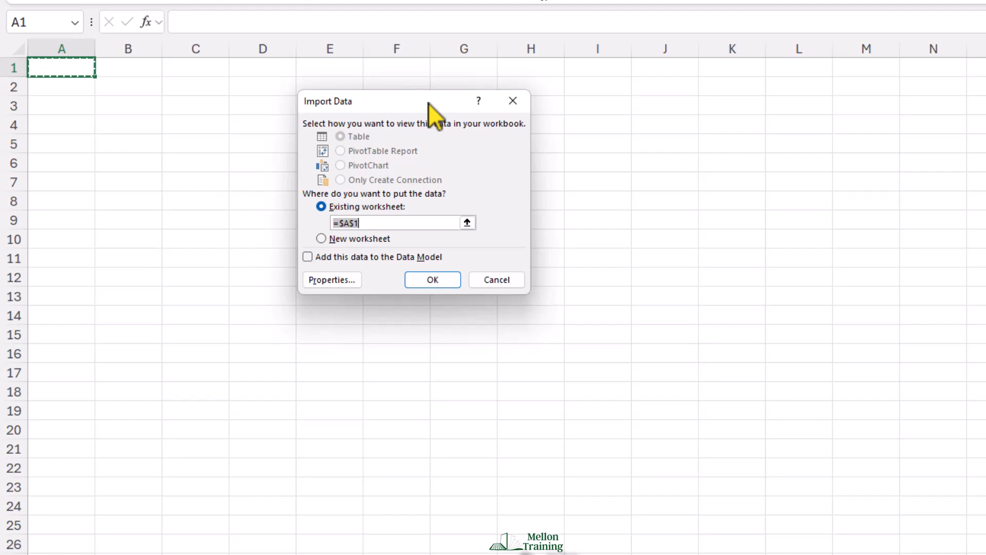
left_click(432, 280)
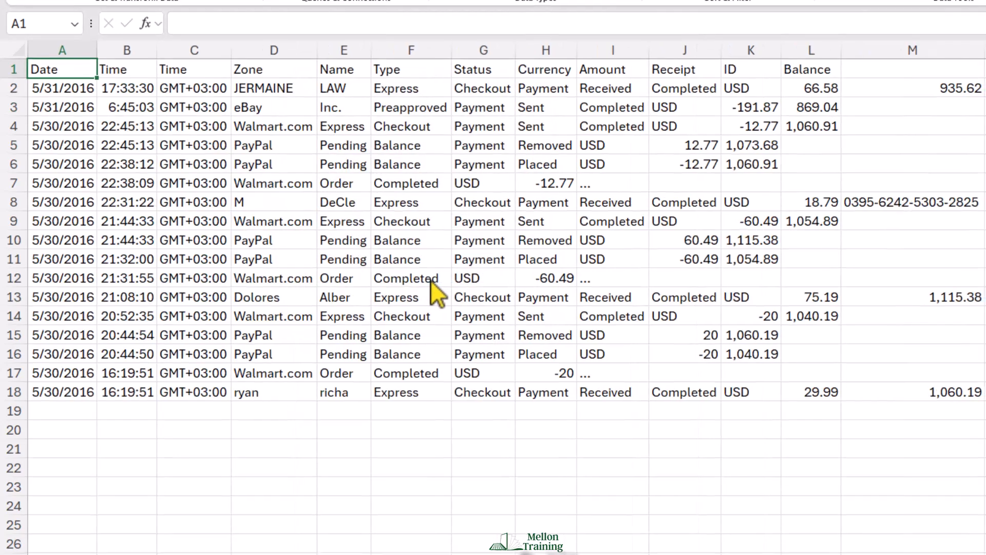